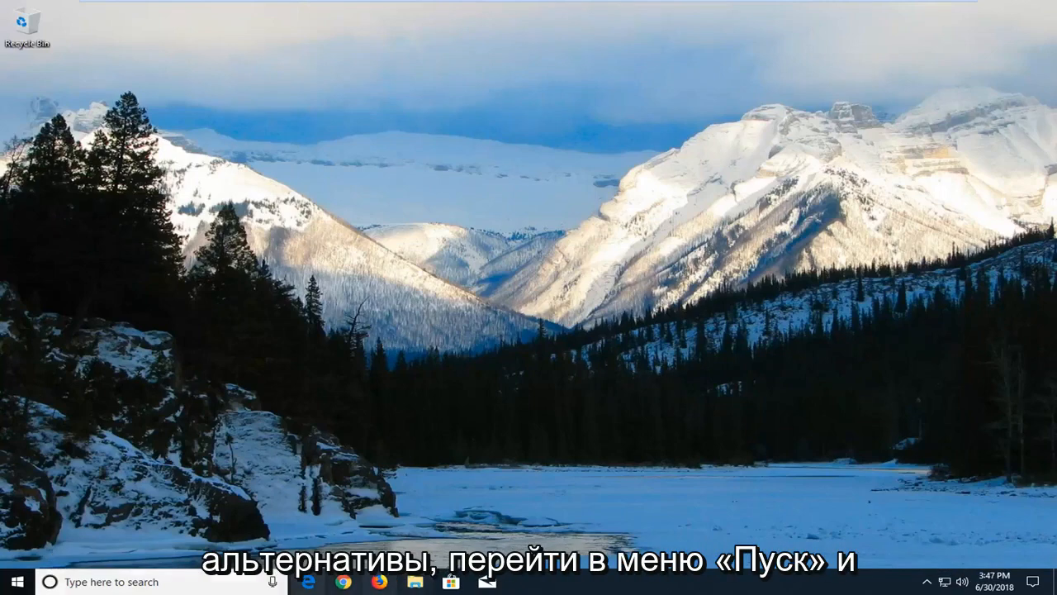
Step: Launch File Explorer from the taskbar and show the View ribbon
left_click(412, 582)
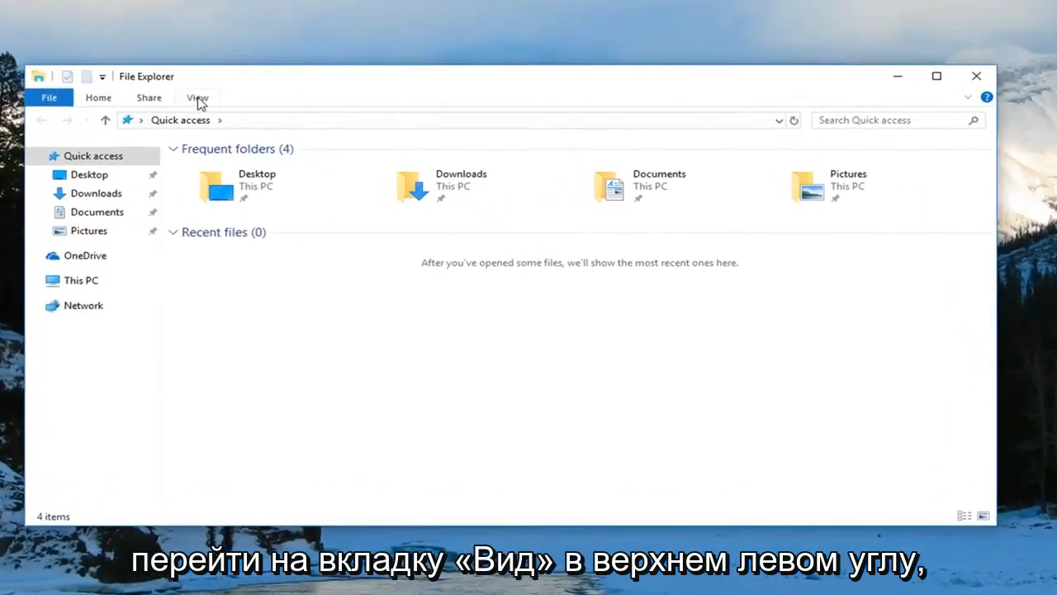
left_click(197, 97)
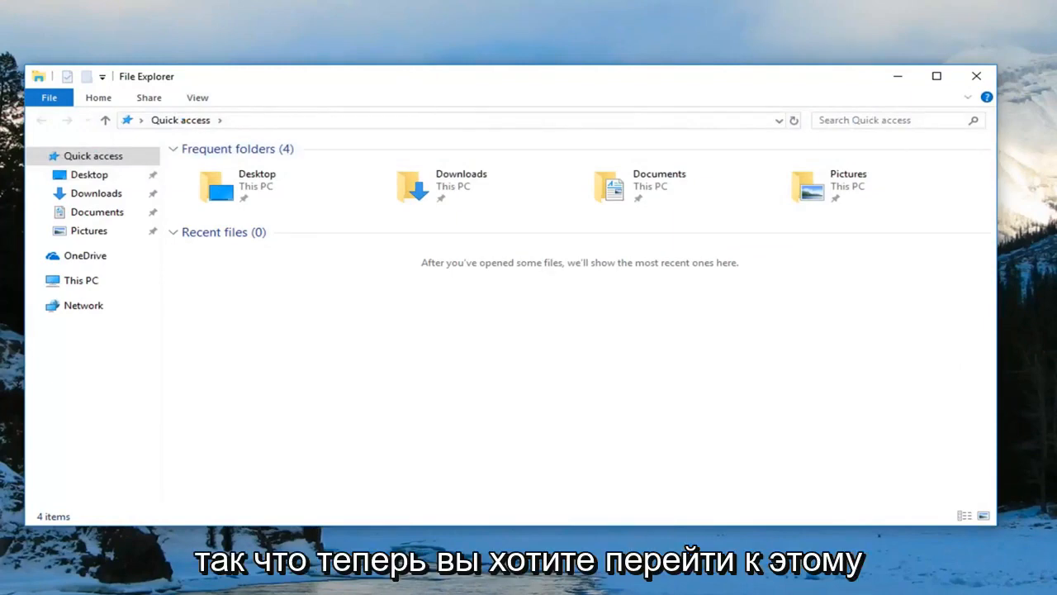
Step: Browse Local Disk (C:) to see faded hidden folders, then return to This PC
left_click(81, 280)
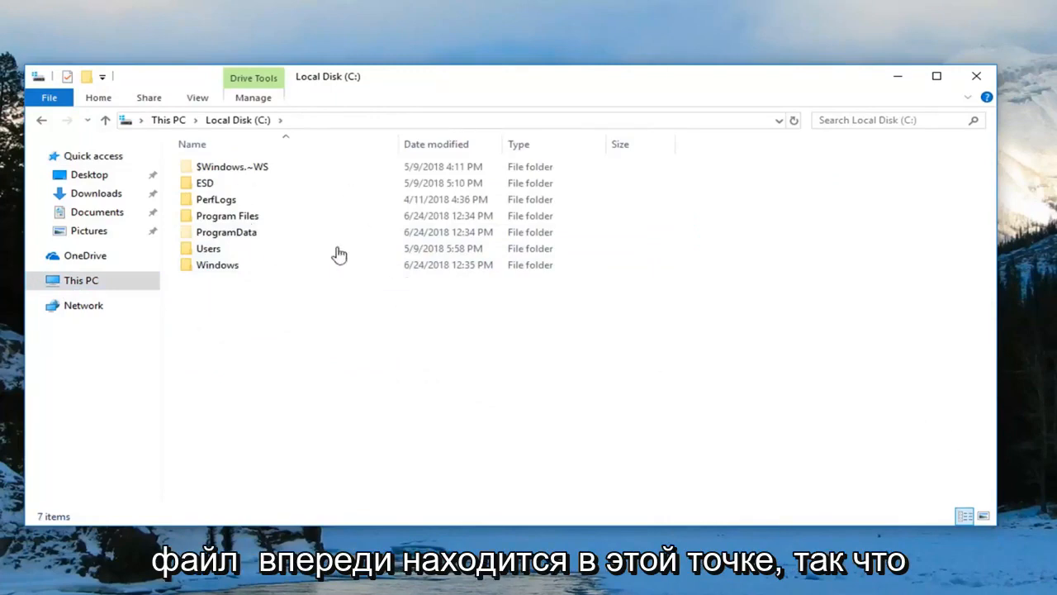
mouse_move(239, 182)
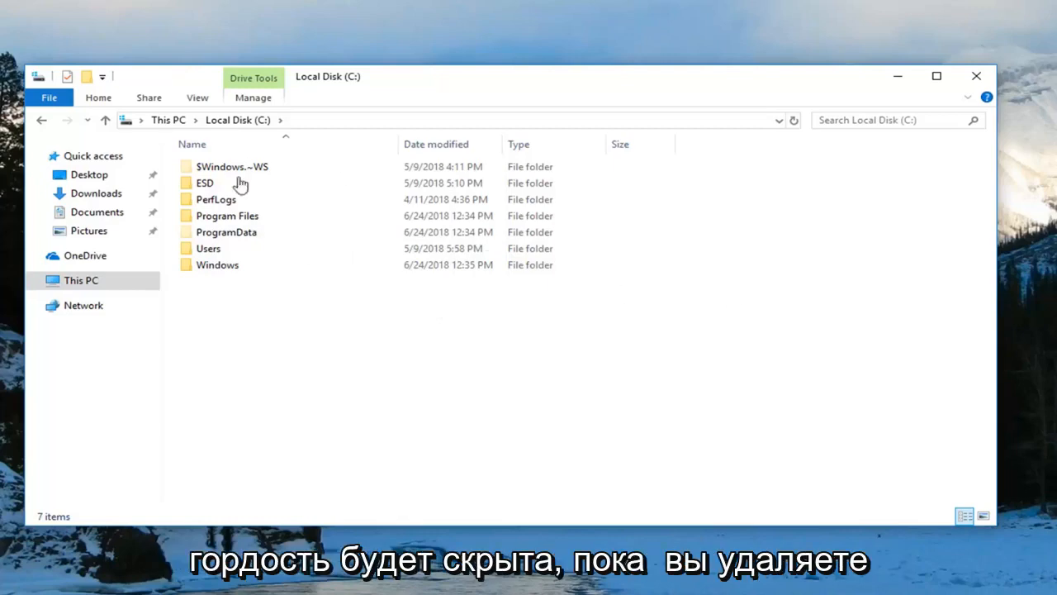
mouse_move(610, 182)
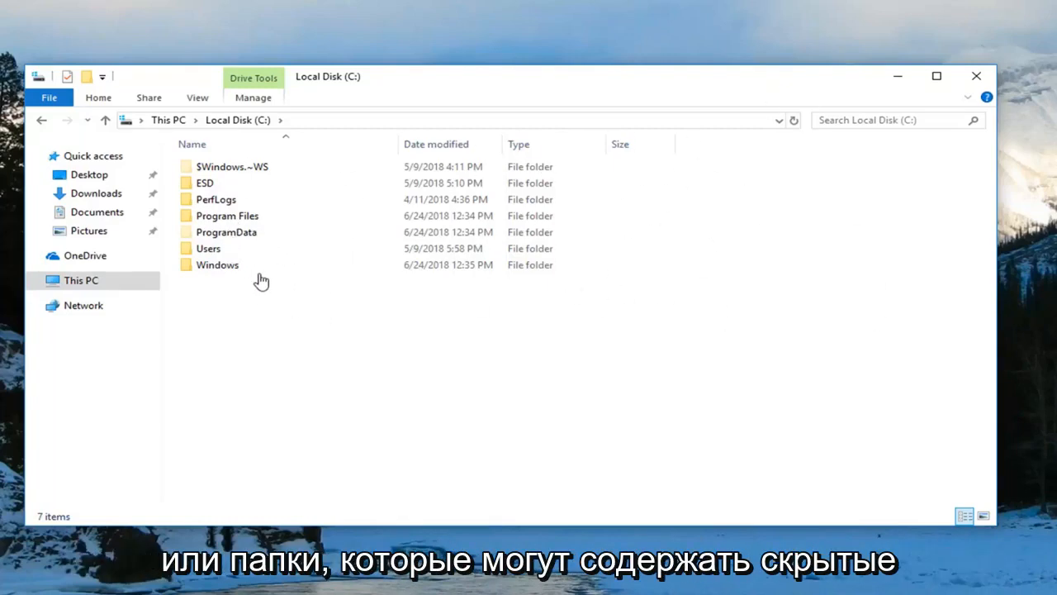
mouse_move(646, 342)
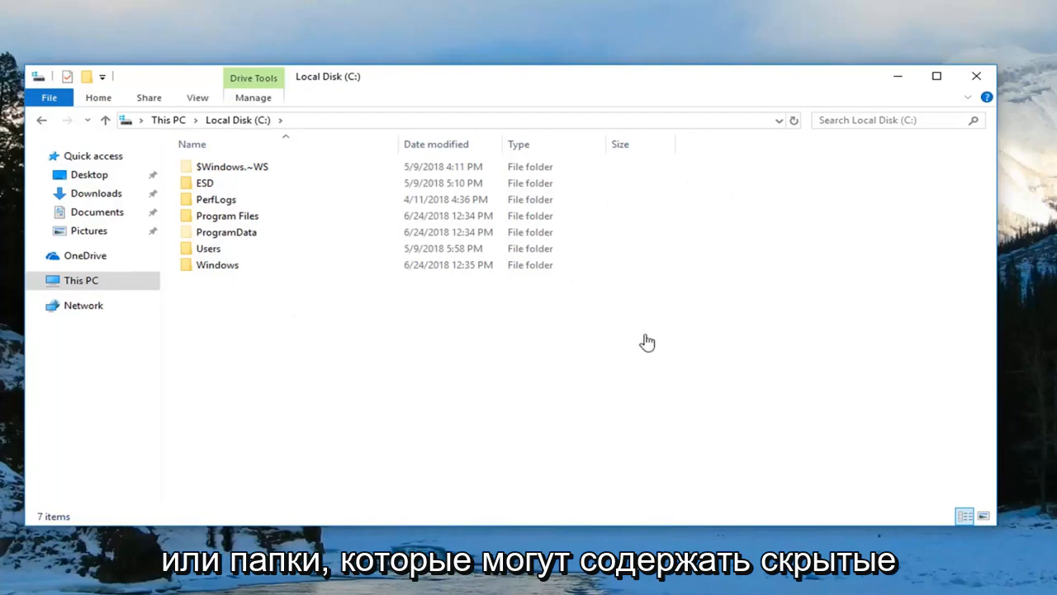
mouse_move(308, 346)
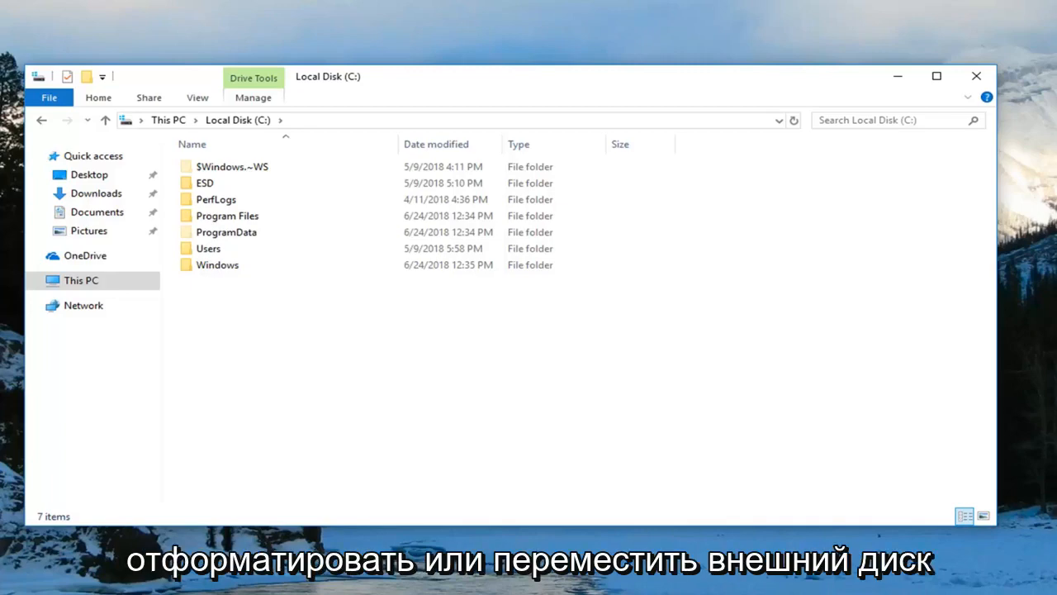
left_click(81, 280)
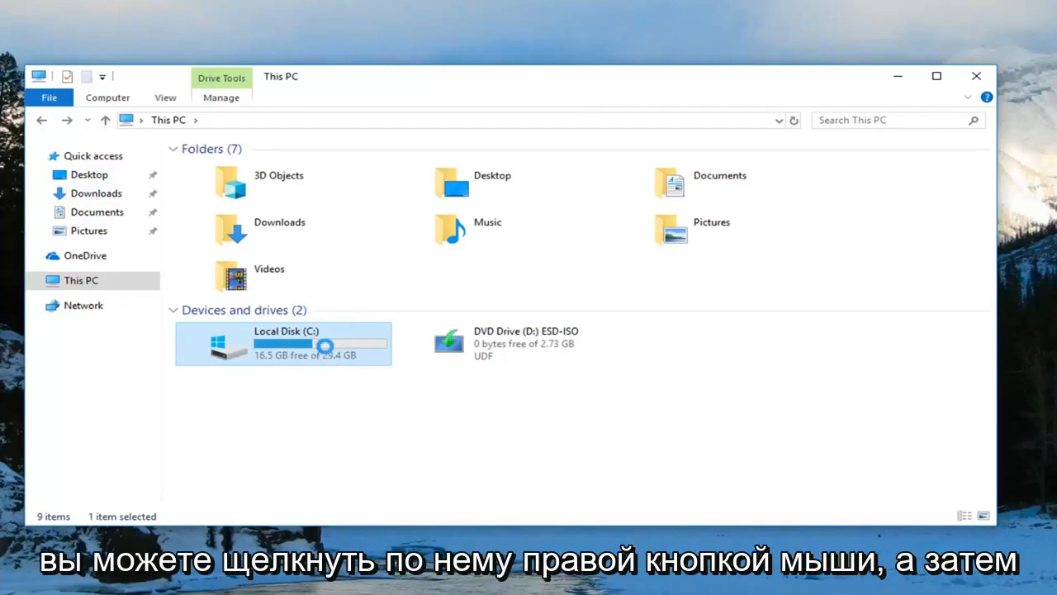
Step: Attempt to format Local Disk (C:) from its context menu
right_click(283, 343)
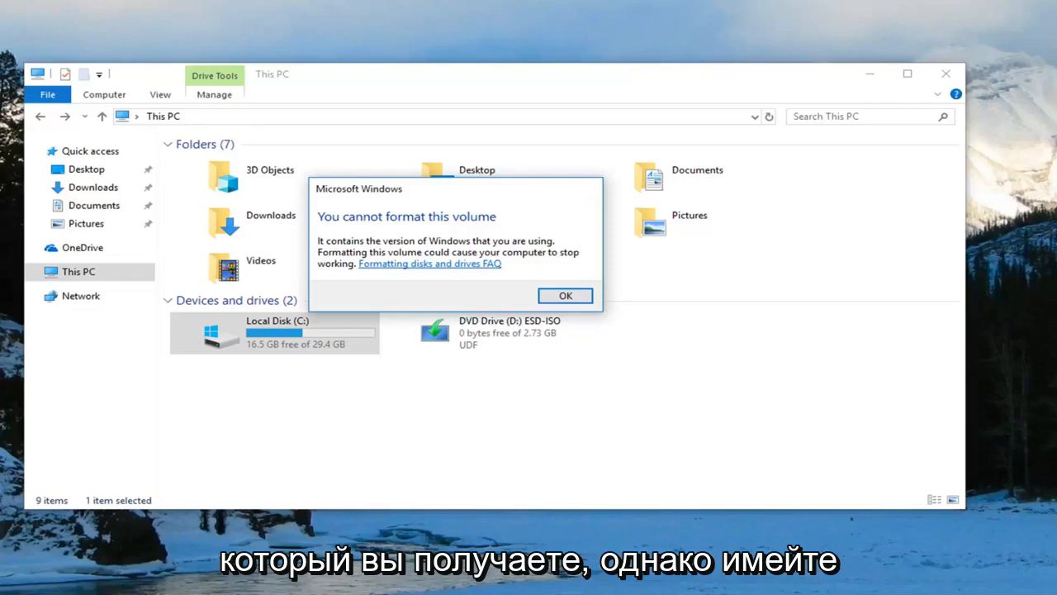
mouse_move(466, 268)
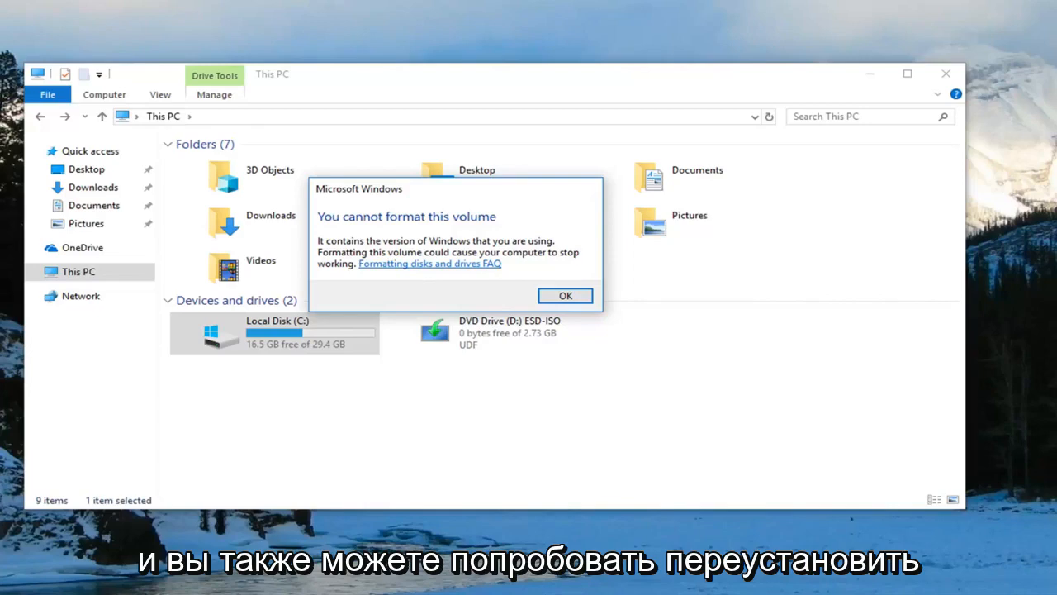
mouse_move(430, 266)
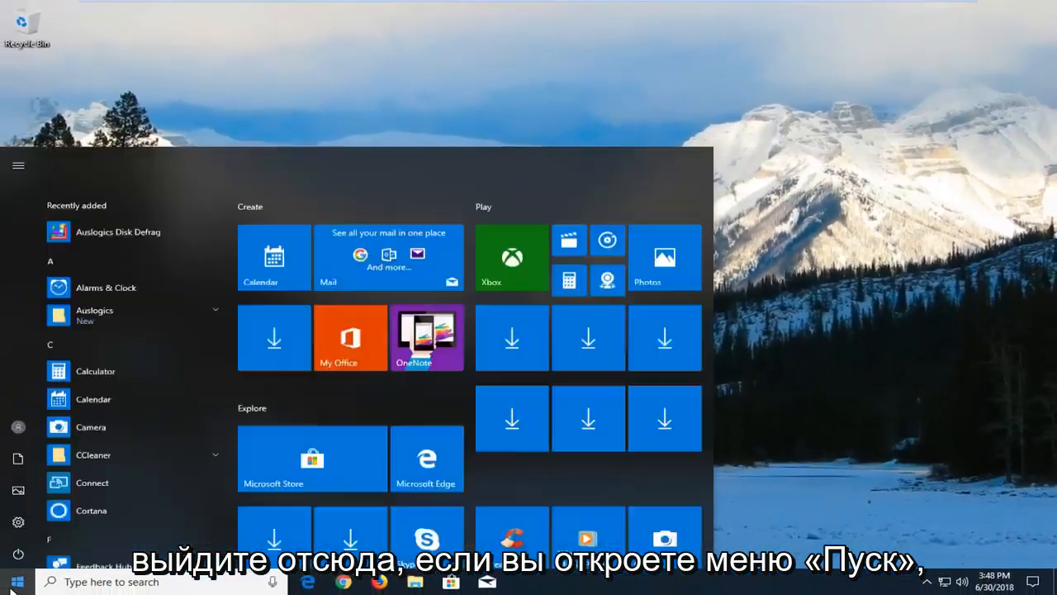
Step: Launch Run from Start search and type 'dev' into its Open box
type("run")
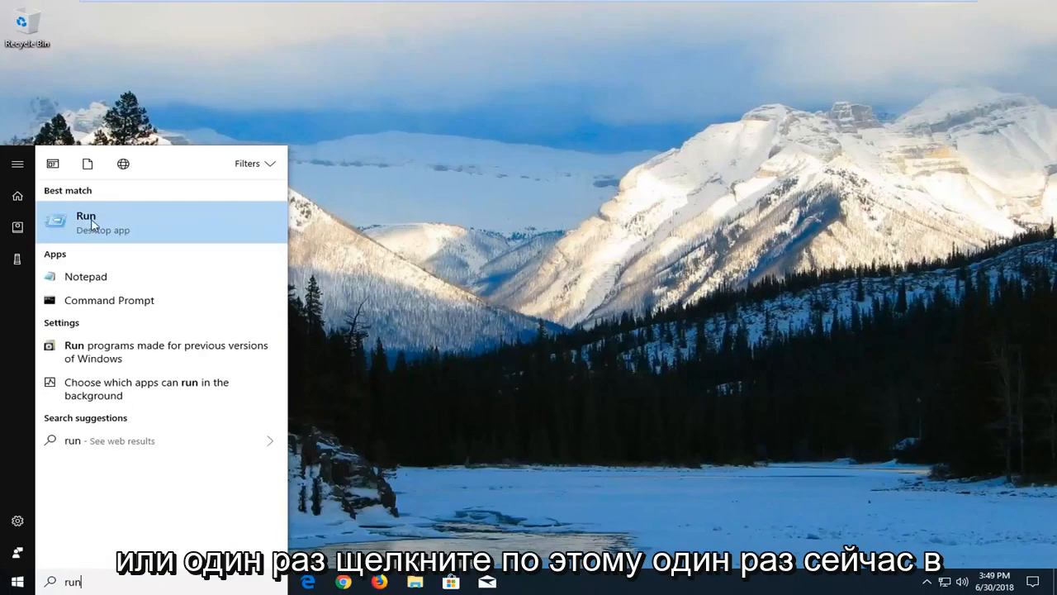
left_click(91, 221)
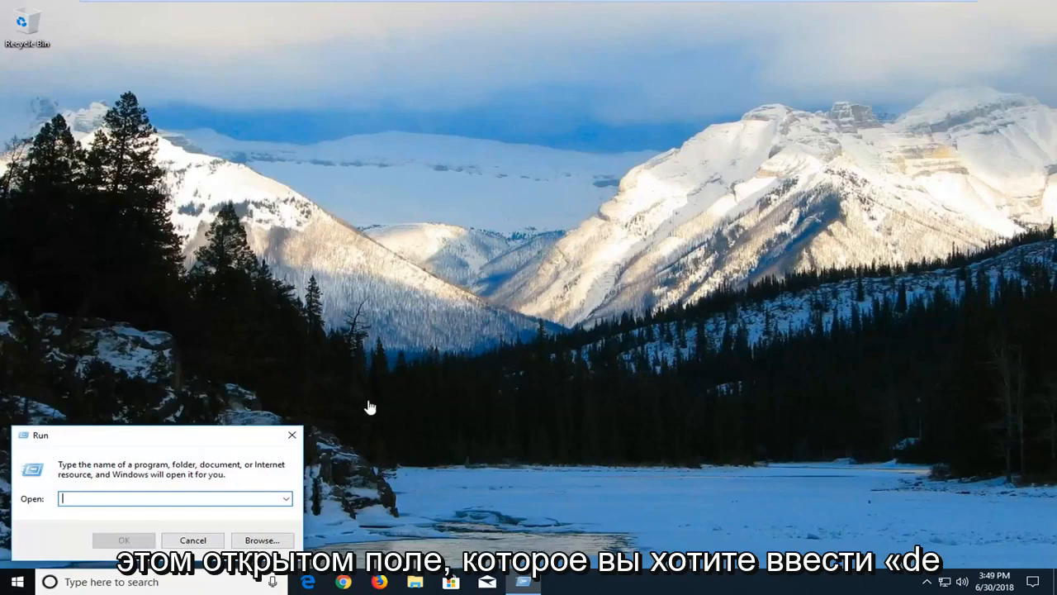
type("de")
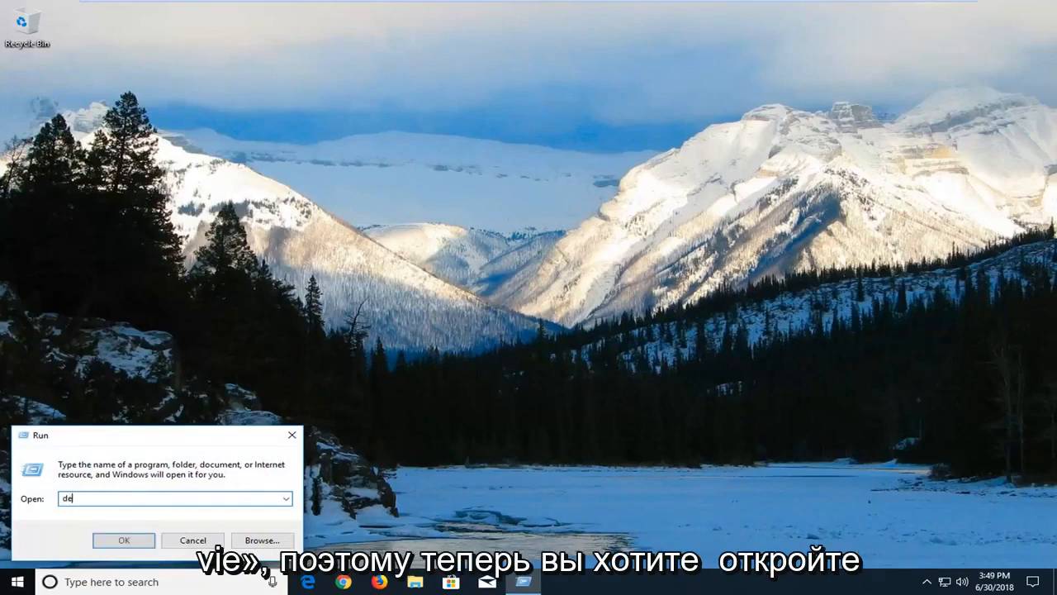
type("v")
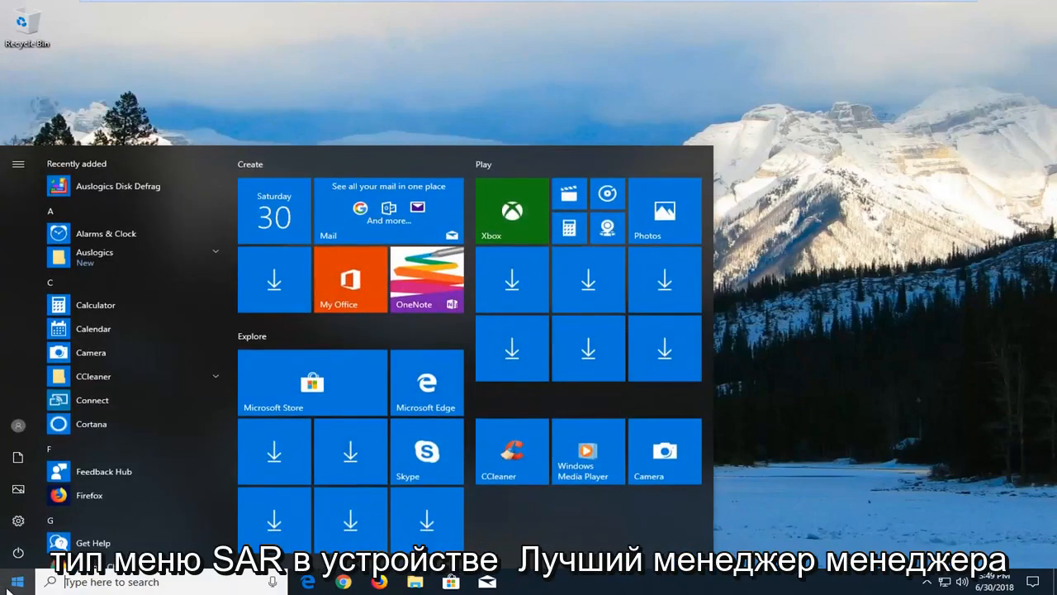
Step: Search 'device m' in Start to launch Device Manager
type("device m")
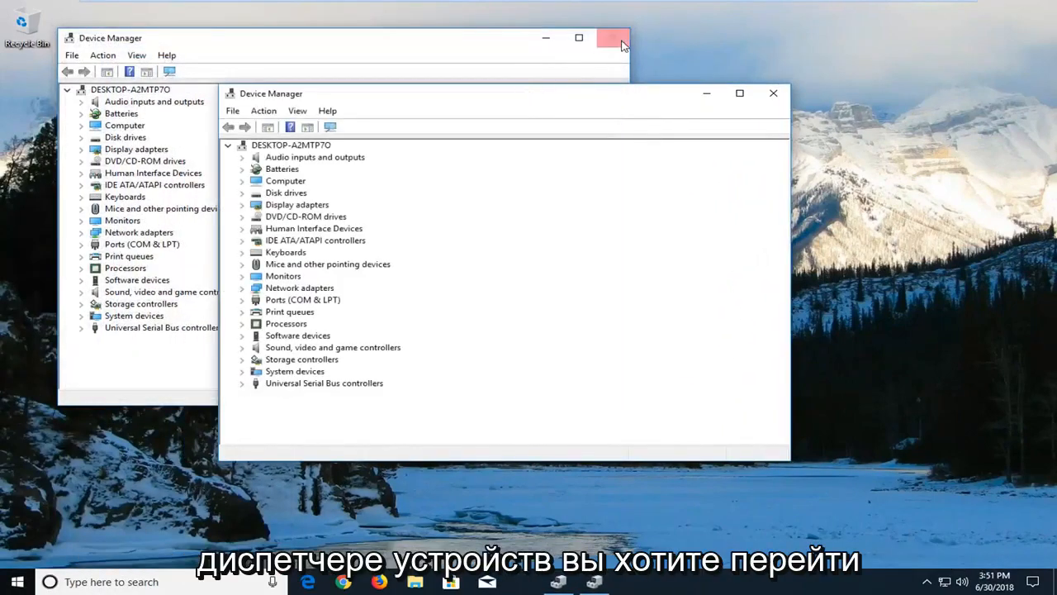
Step: Close the duplicate window, expand USB controllers, and select Standard Enhanced PCI to USB Host Controller
left_click(608, 38)
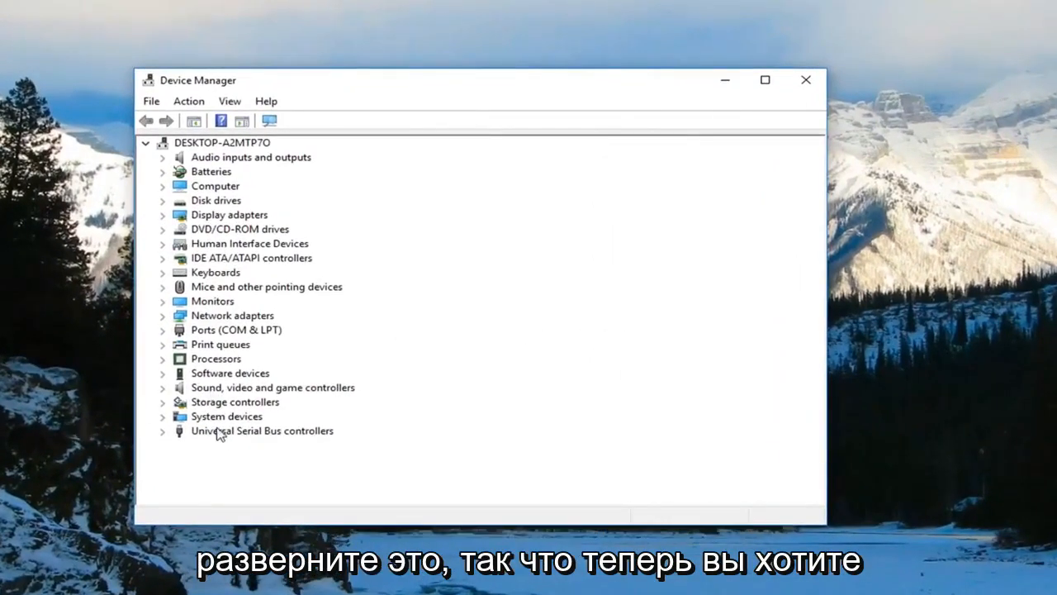
left_click(162, 431)
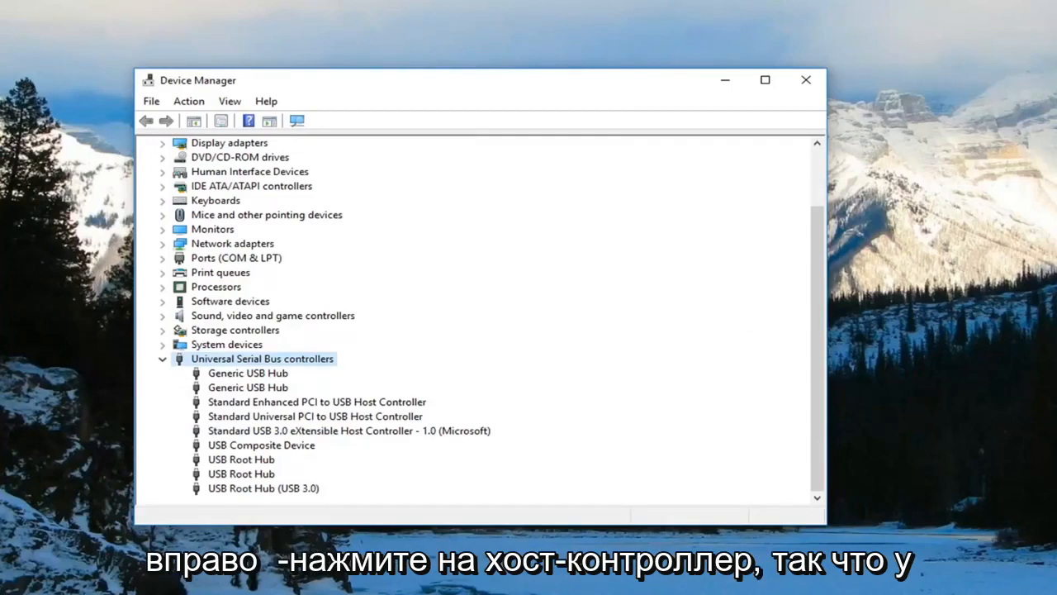
left_click(316, 401)
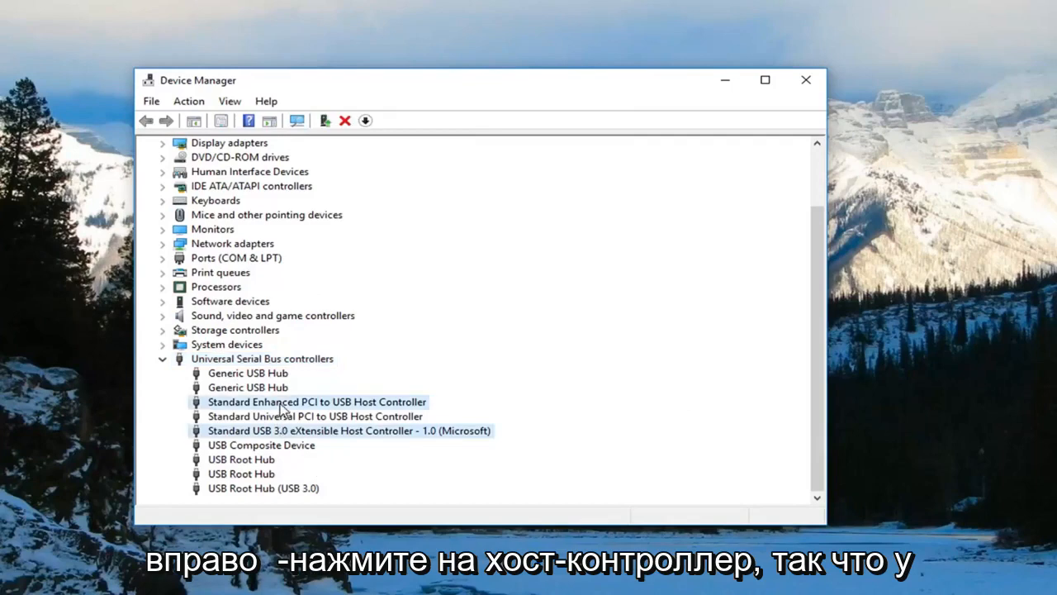
left_click(316, 402)
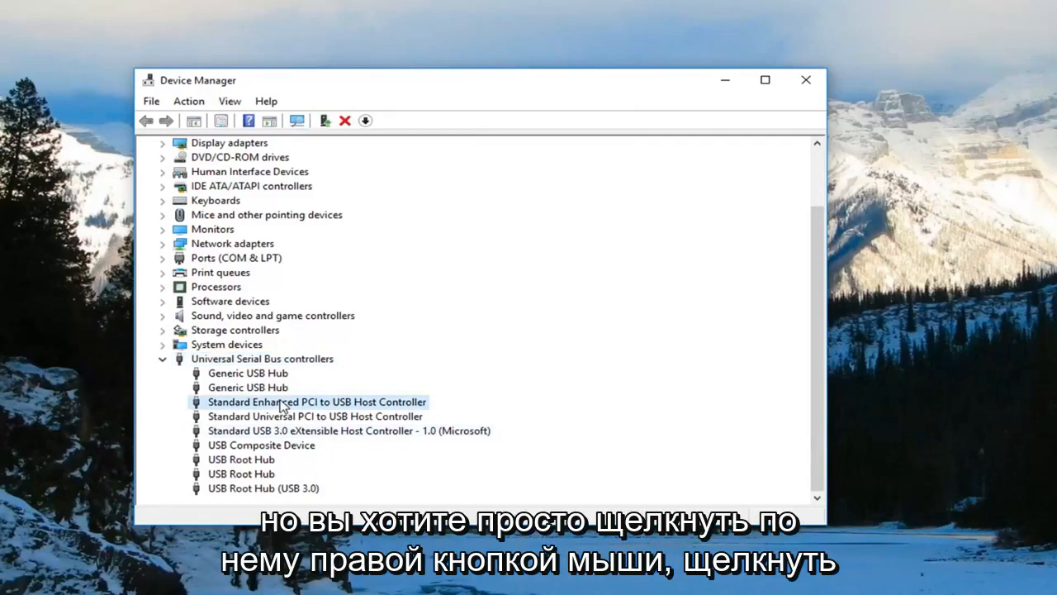
Step: Run Update driver's automatic search for the Standard Enhanced PCI to USB Host Controller
left_click(316, 402)
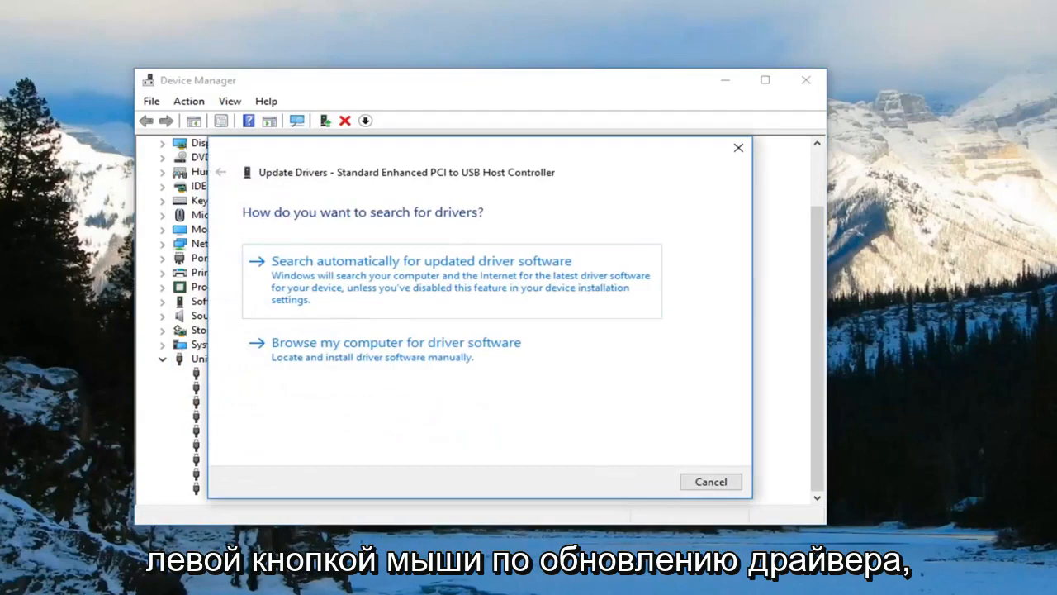
mouse_move(451, 297)
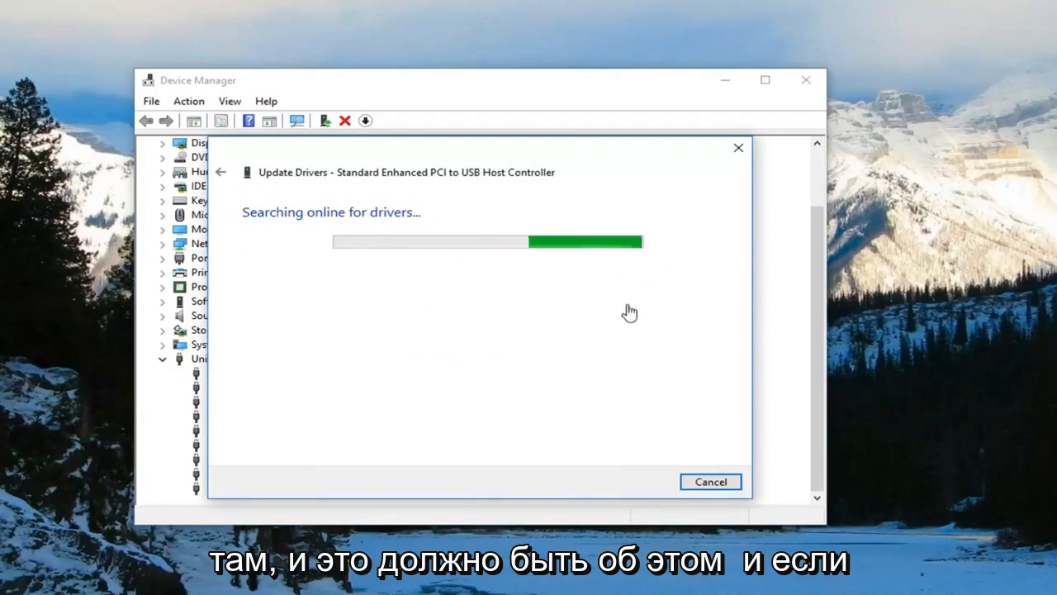
mouse_move(577, 271)
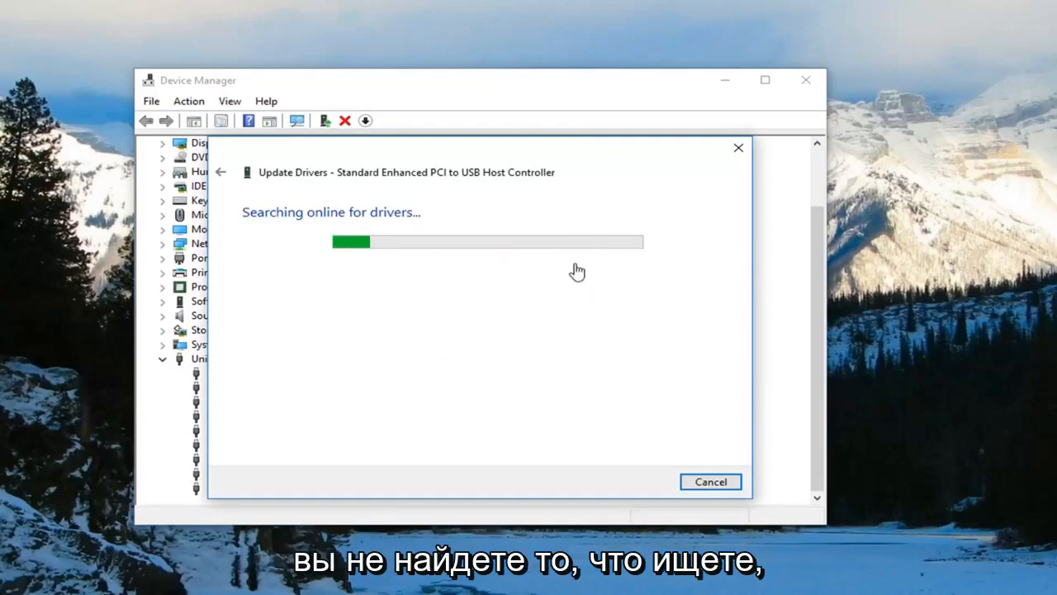